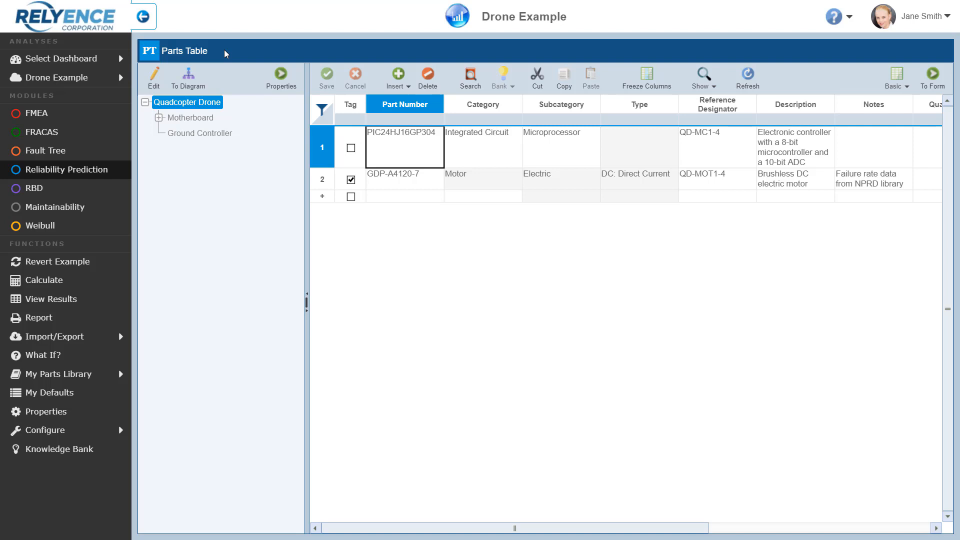
mouse_move(494, 28)
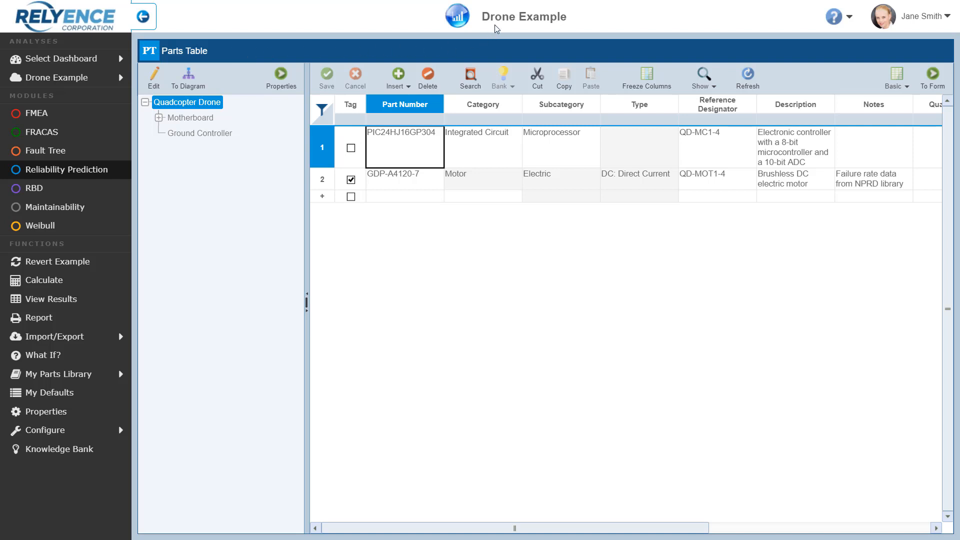
mouse_move(422, 158)
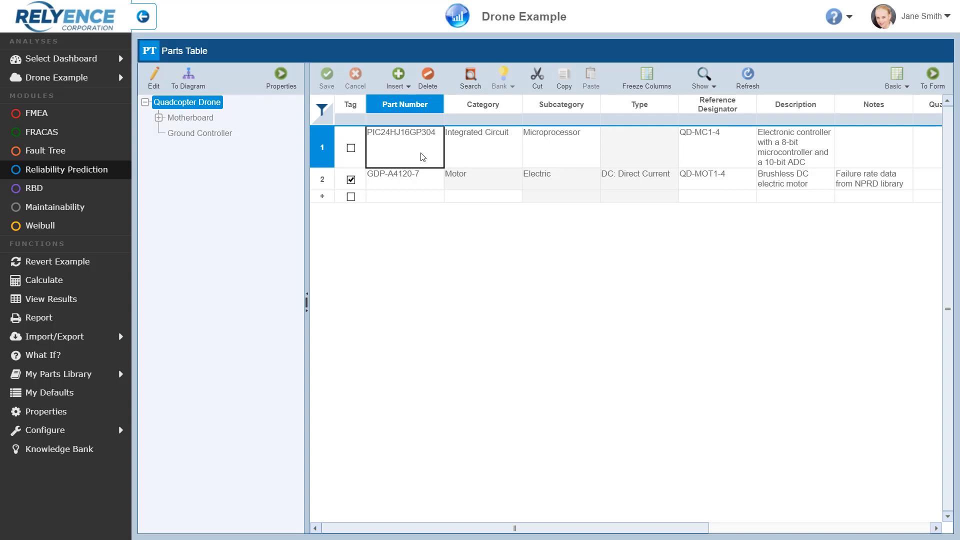
mouse_move(350, 150)
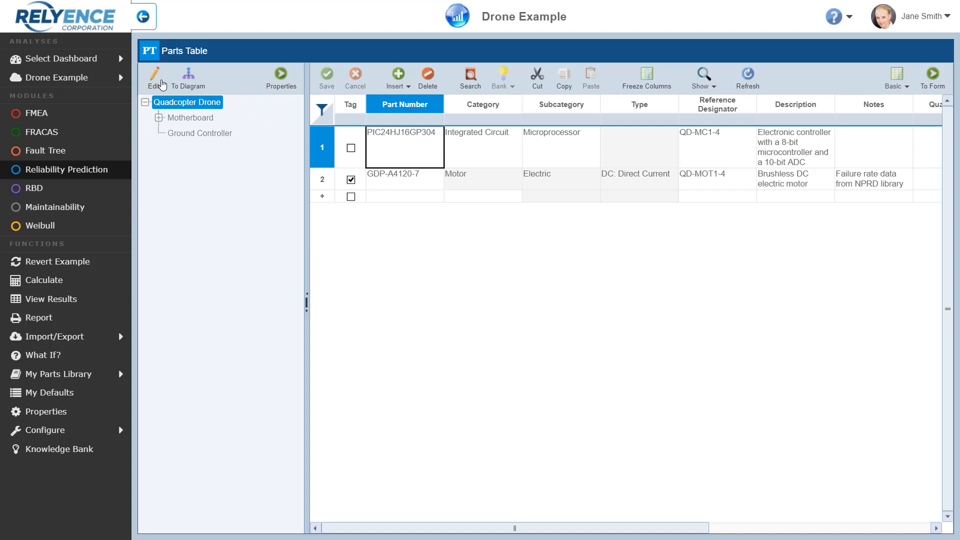
Step: Edit the Quadcopter Drone system and choose to insert a Child Subsystem under it
left_click(154, 75)
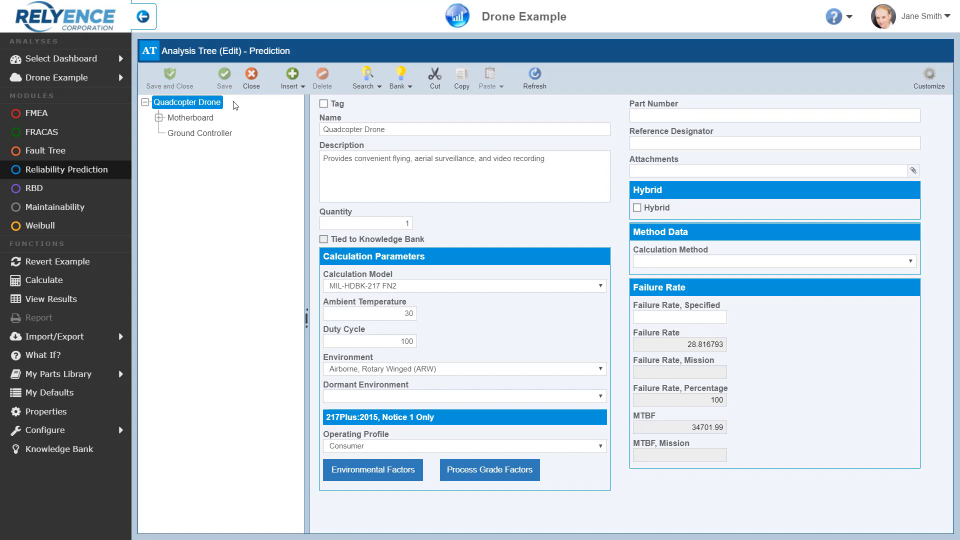
mouse_move(303, 91)
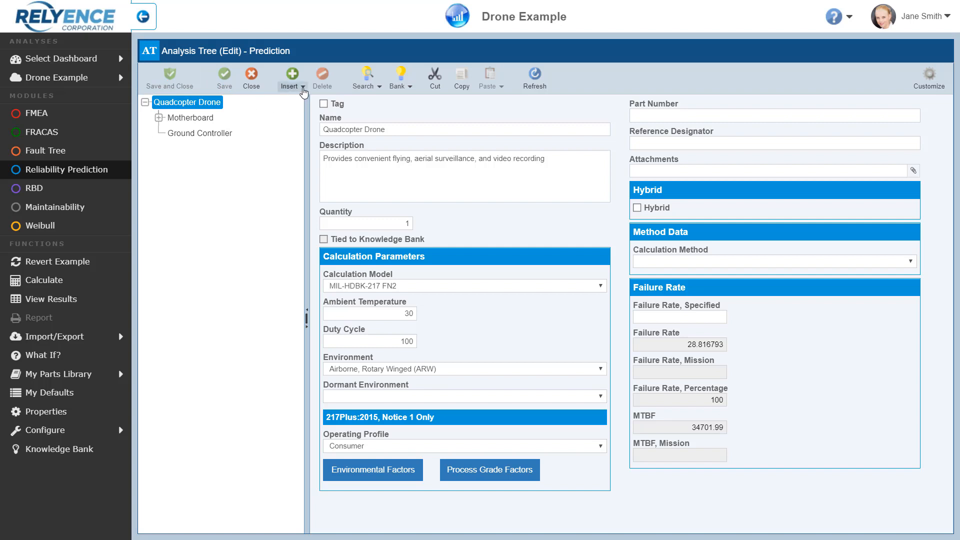
left_click(289, 78)
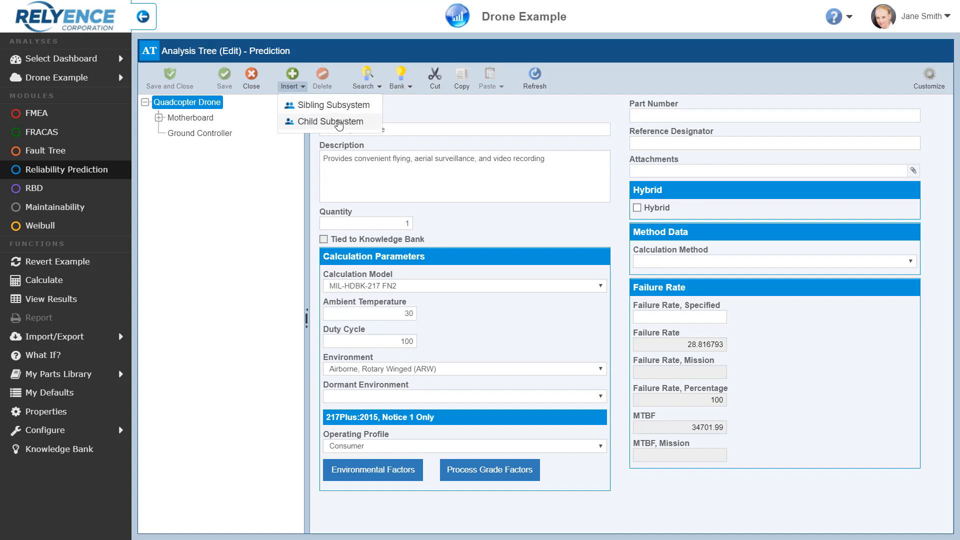
mouse_move(371, 125)
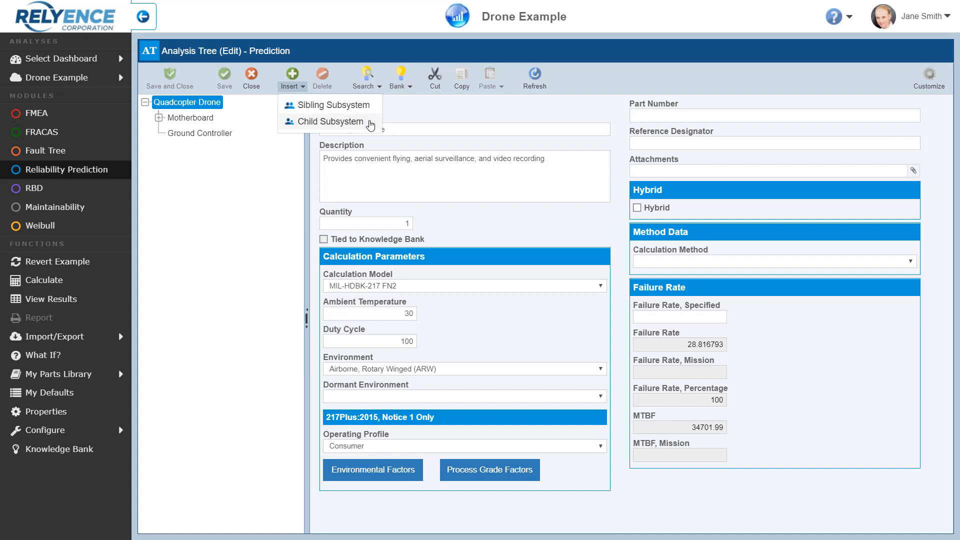
left_click(369, 124)
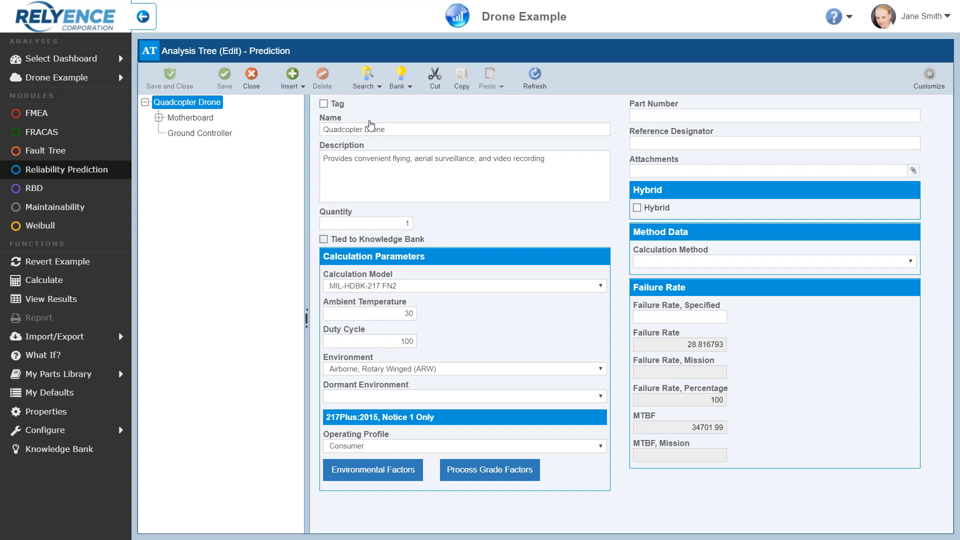
Step: Name the new child subsystem 'Camera' and insert it under Quadcopter Drone
left_click(288, 74)
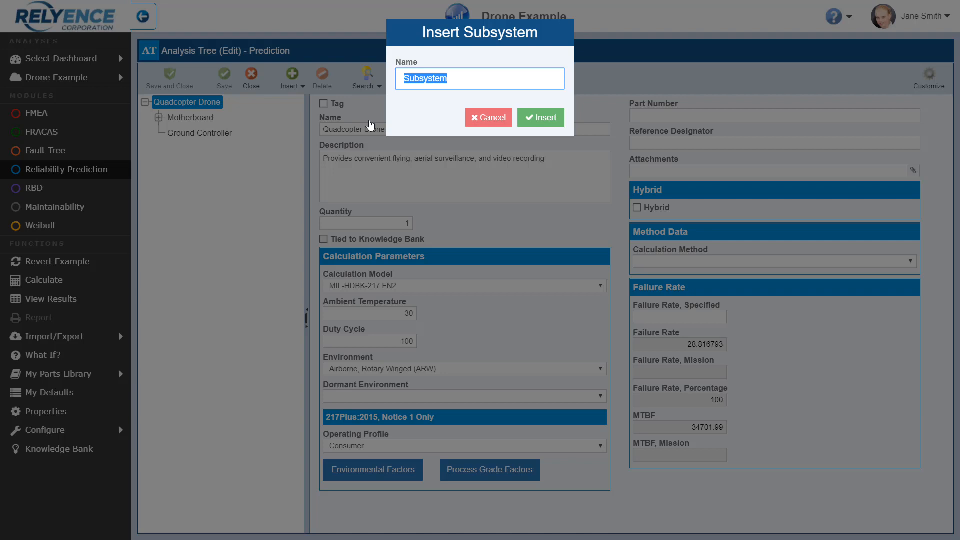
type("Camera")
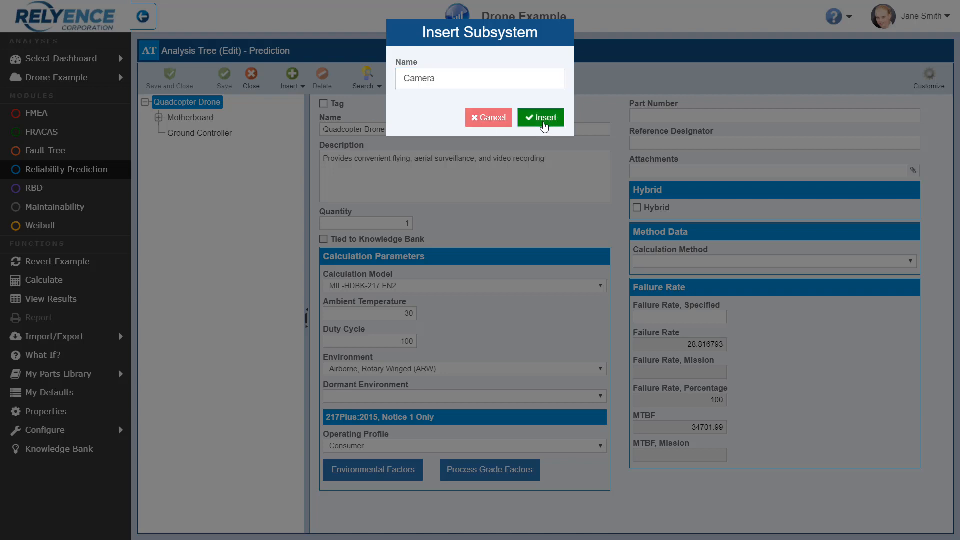
left_click(540, 118)
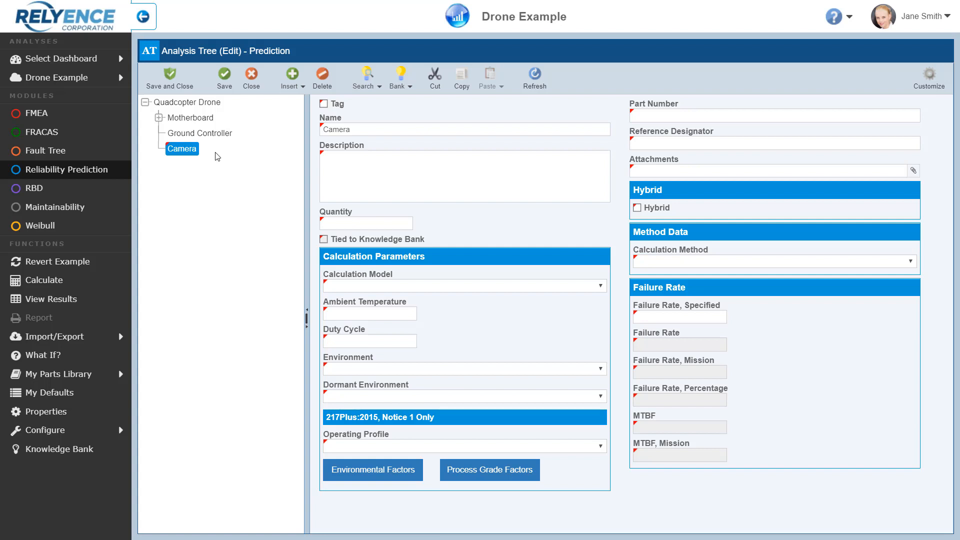
mouse_move(259, 173)
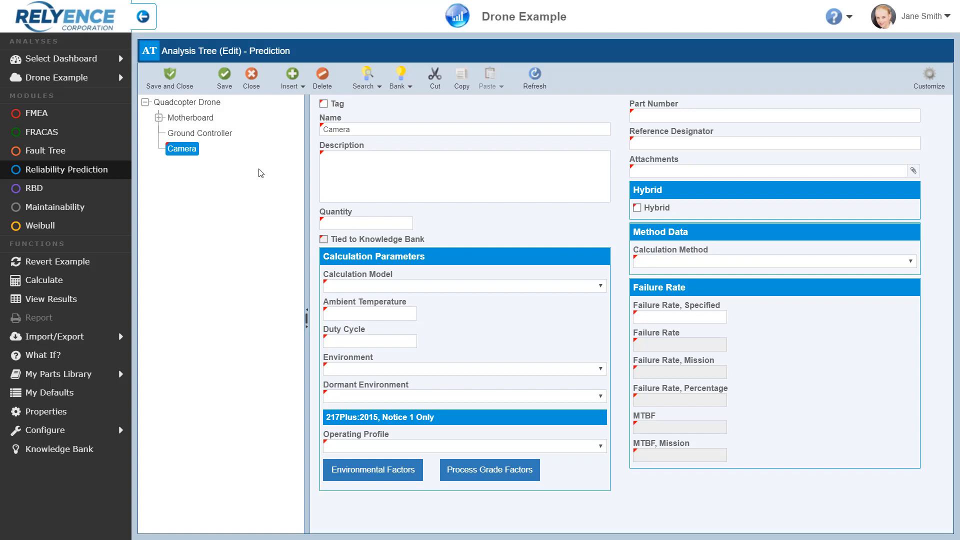
mouse_move(503, 228)
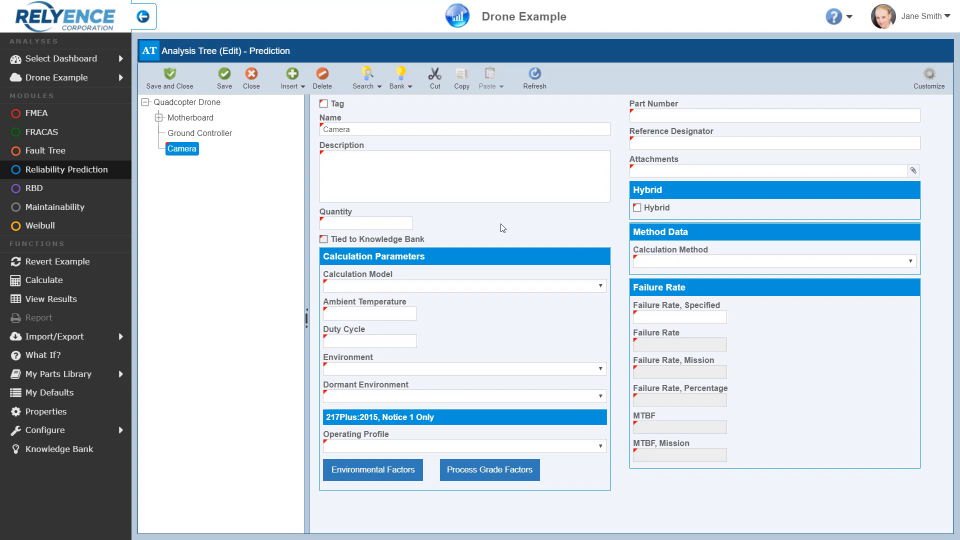
mouse_move(488, 222)
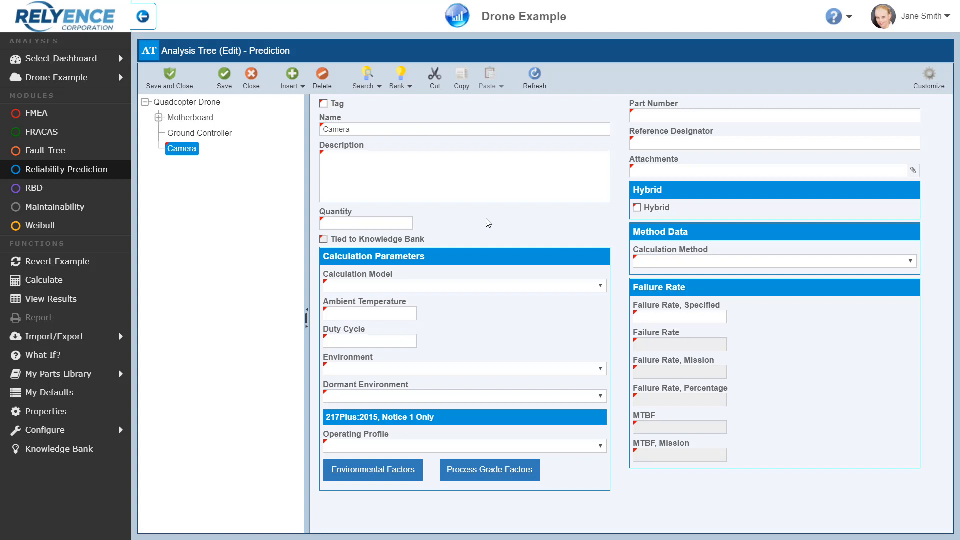
mouse_move(326, 146)
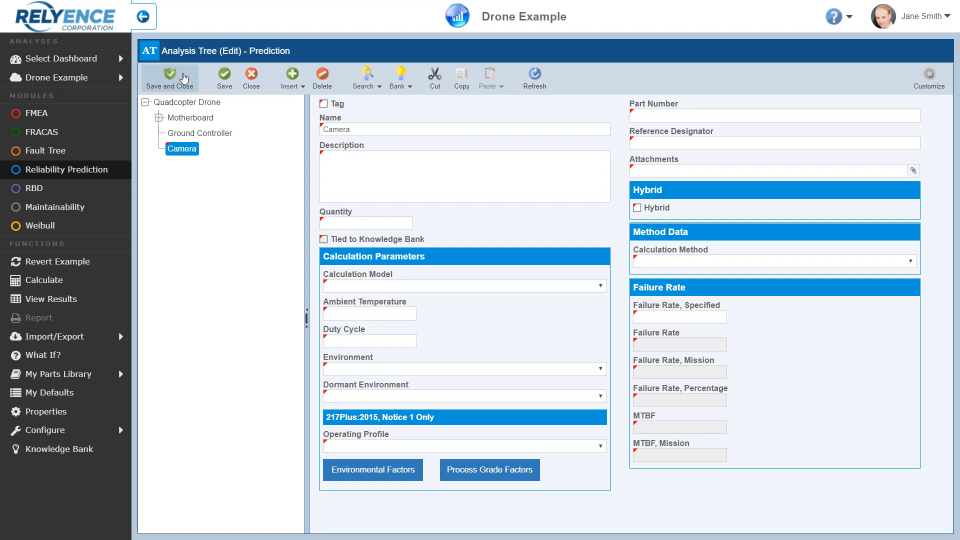
Step: Save the new Camera subsystem and close its form
left_click(169, 74)
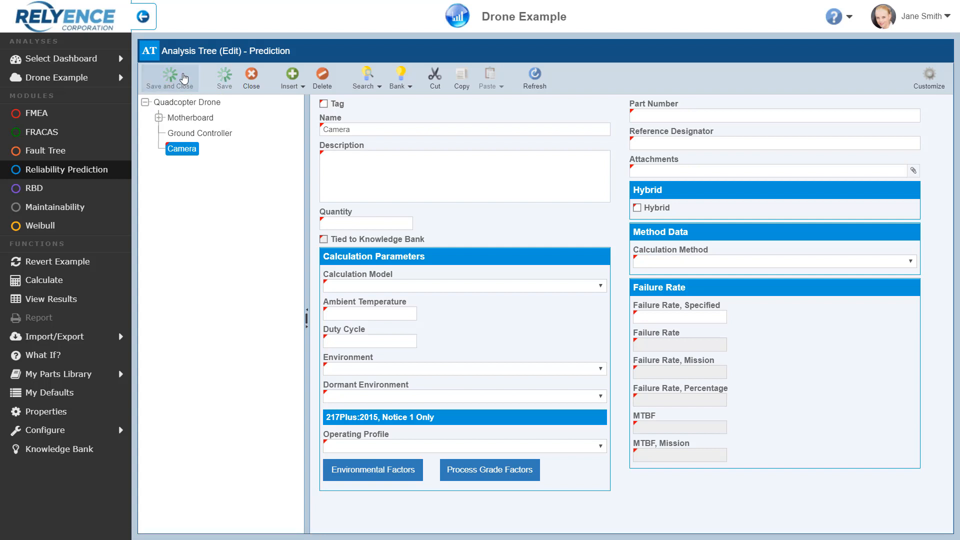
Step: Return to the Camera subsystem's empty parts table
left_click(170, 78)
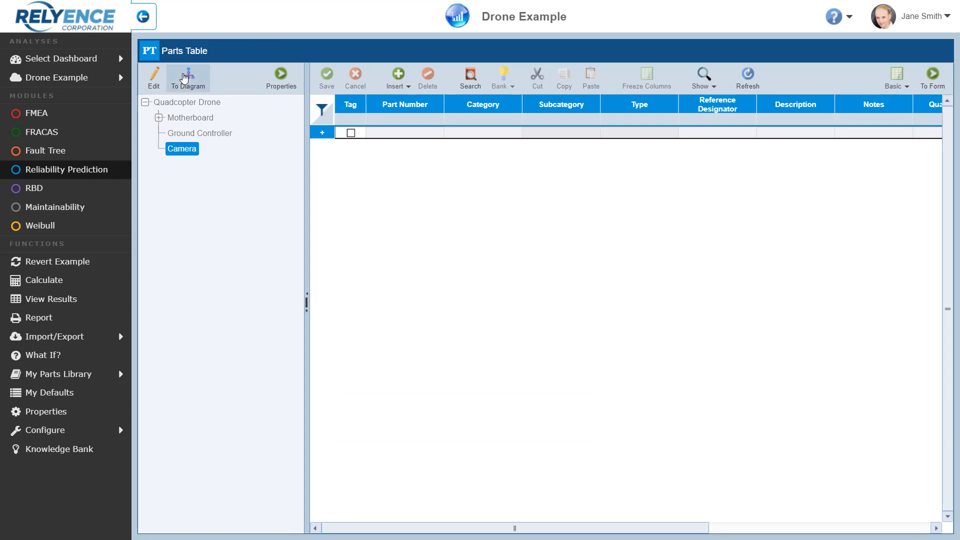
mouse_move(390, 169)
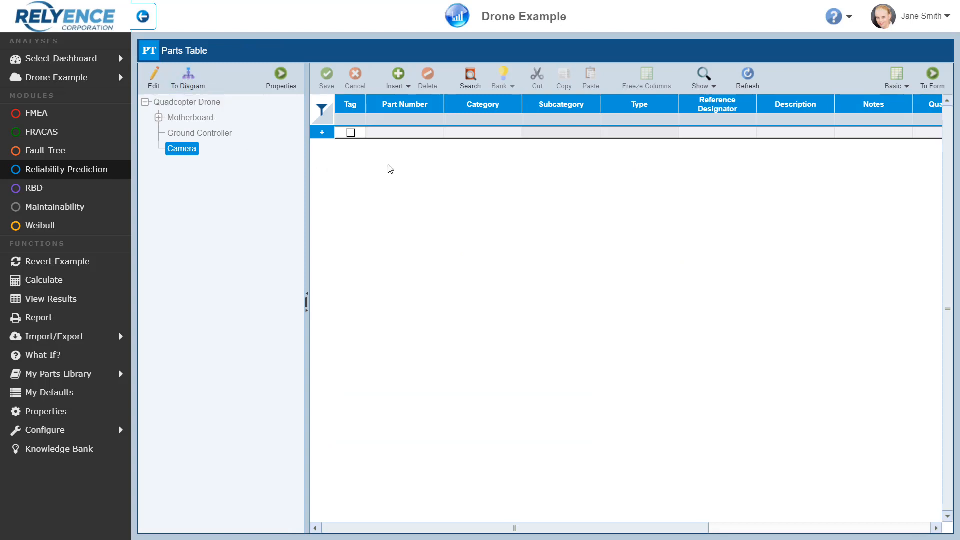
mouse_move(318, 171)
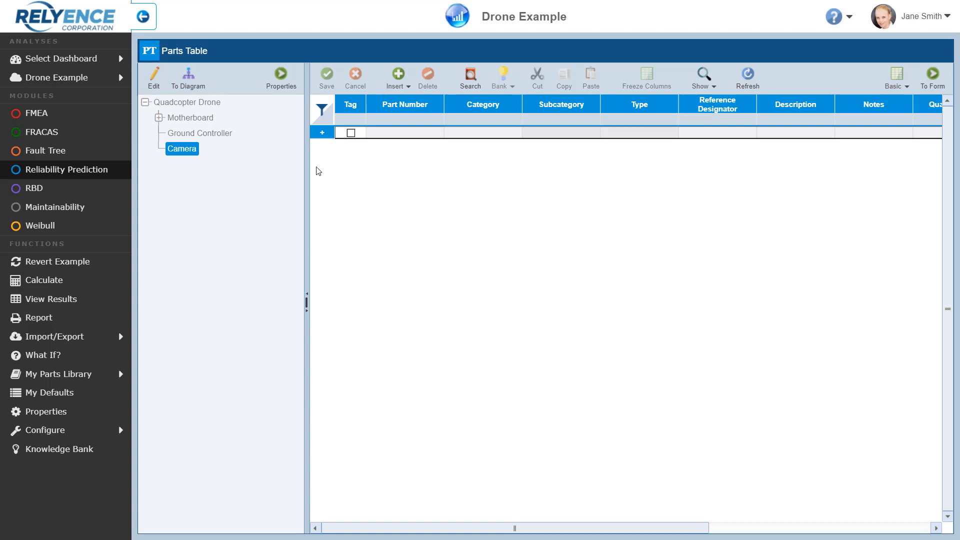
mouse_move(208, 154)
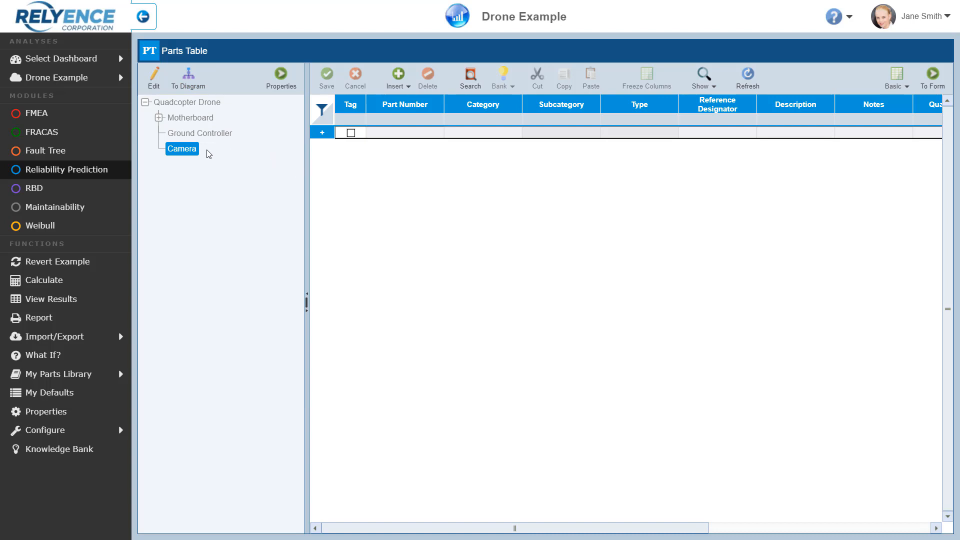
mouse_move(414, 171)
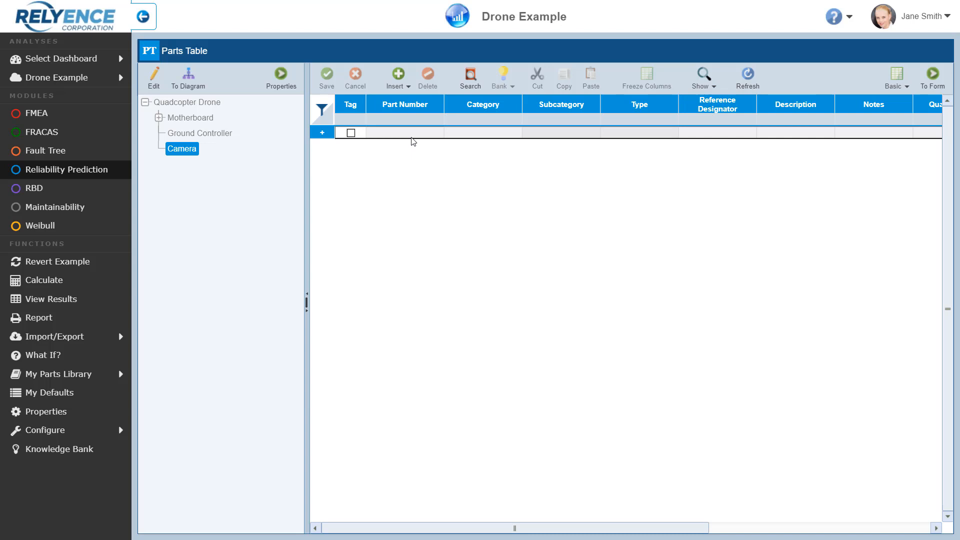
left_click(405, 132)
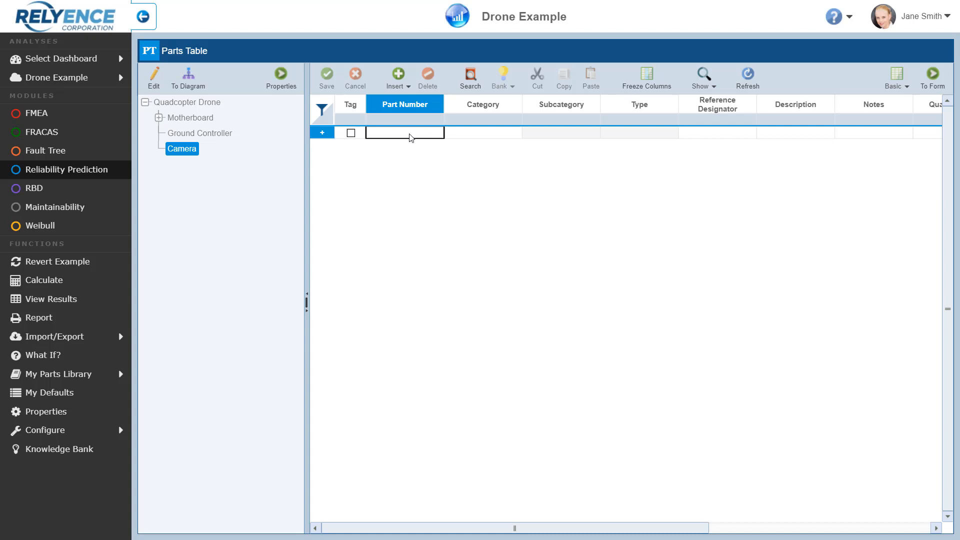
type("74")
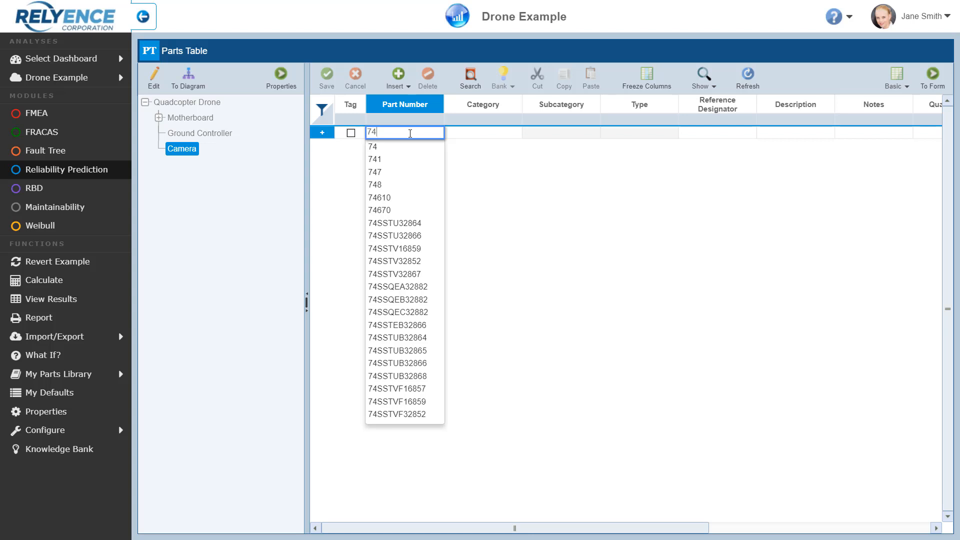
type("LS00")
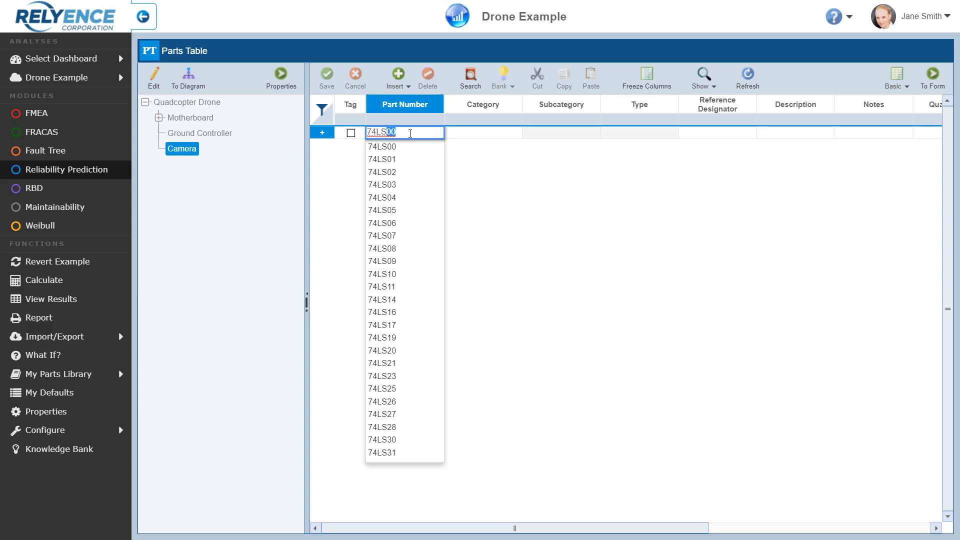
mouse_move(390, 147)
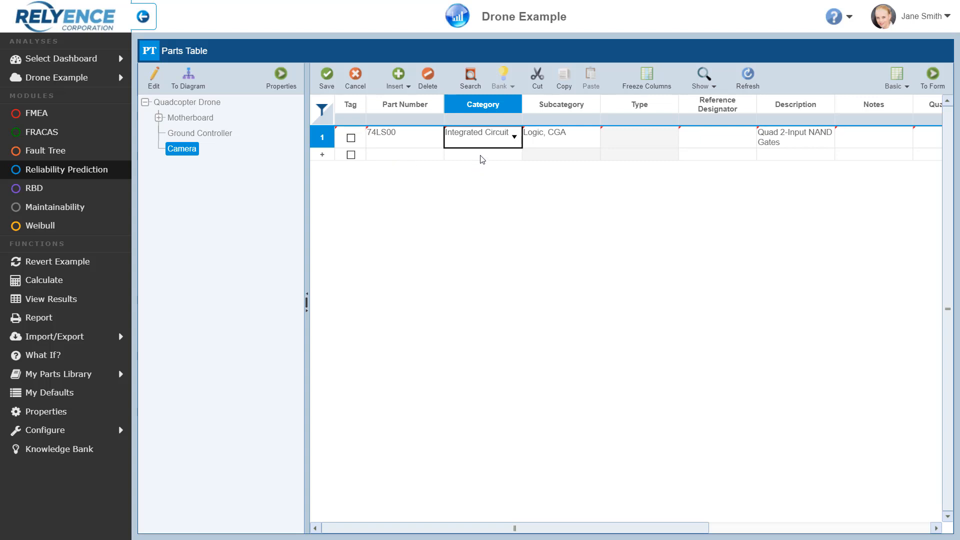
mouse_move(558, 156)
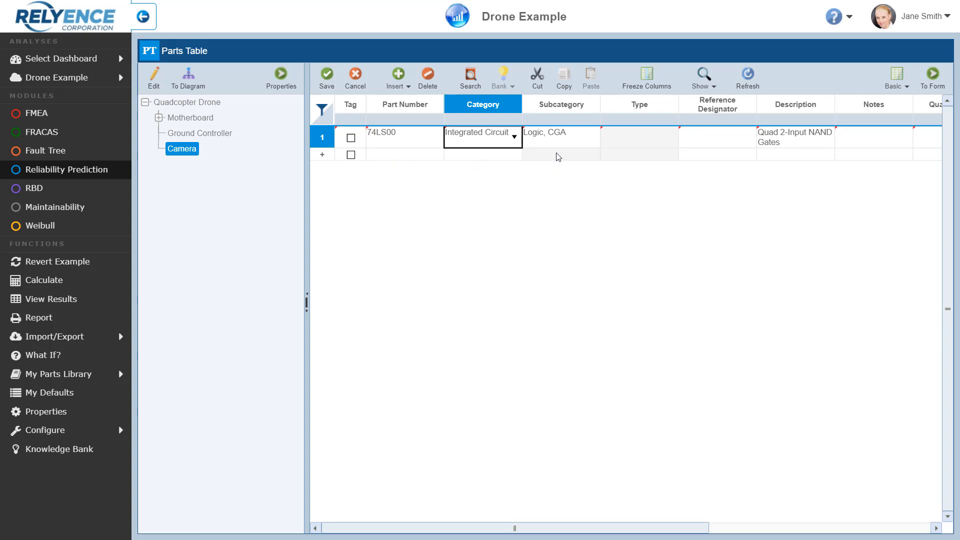
mouse_move(780, 160)
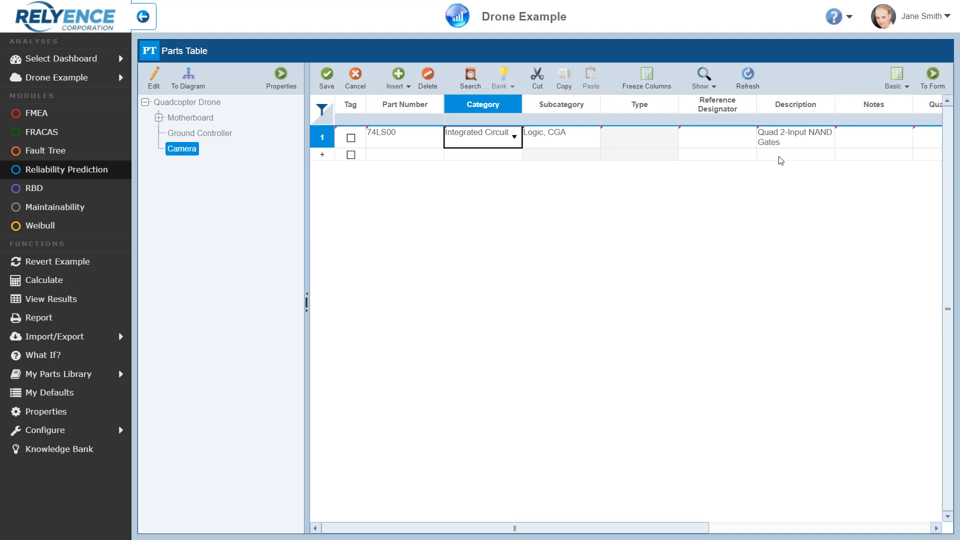
mouse_move(559, 174)
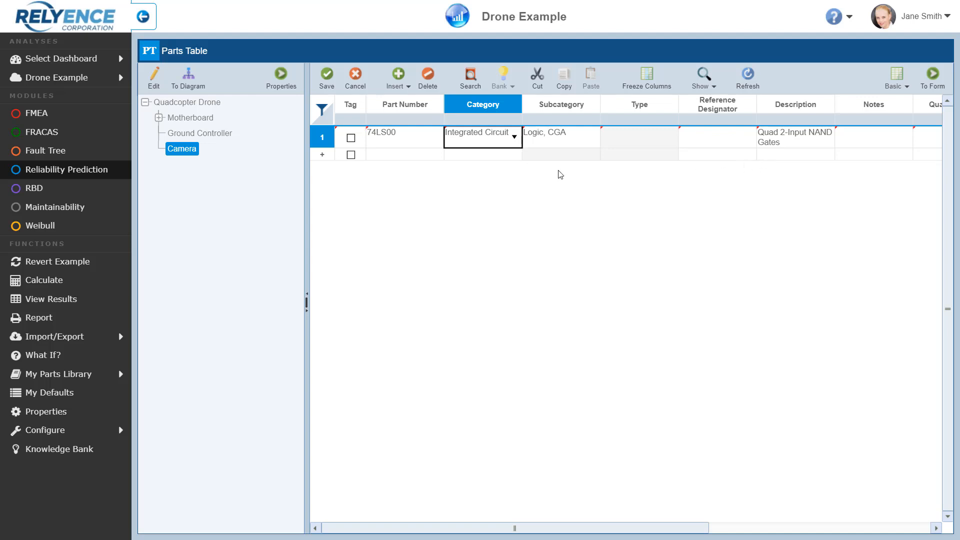
mouse_move(550, 159)
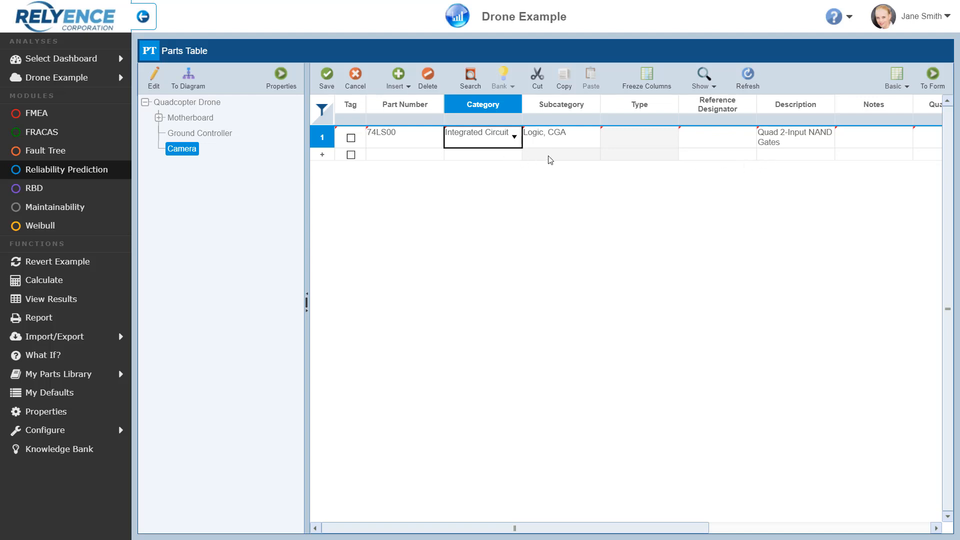
mouse_move(622, 160)
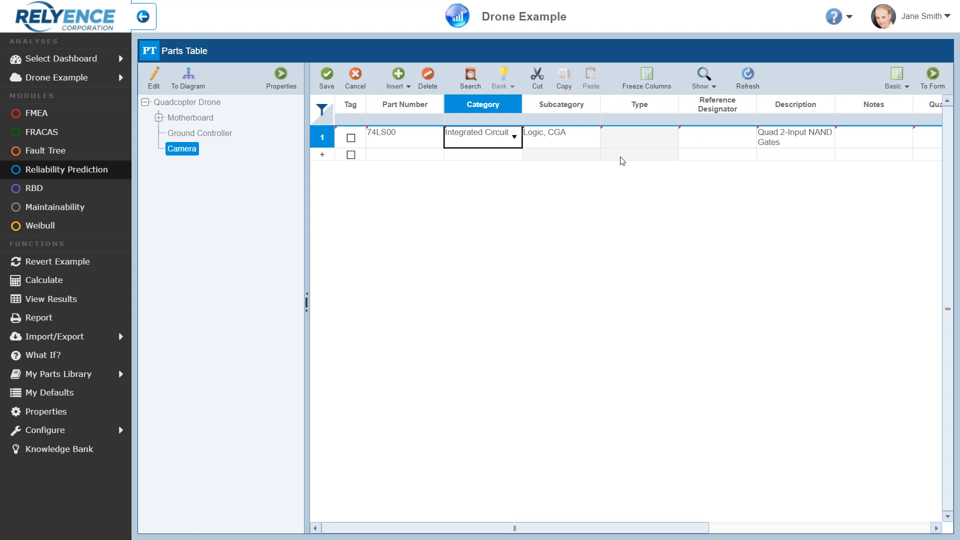
mouse_move(632, 154)
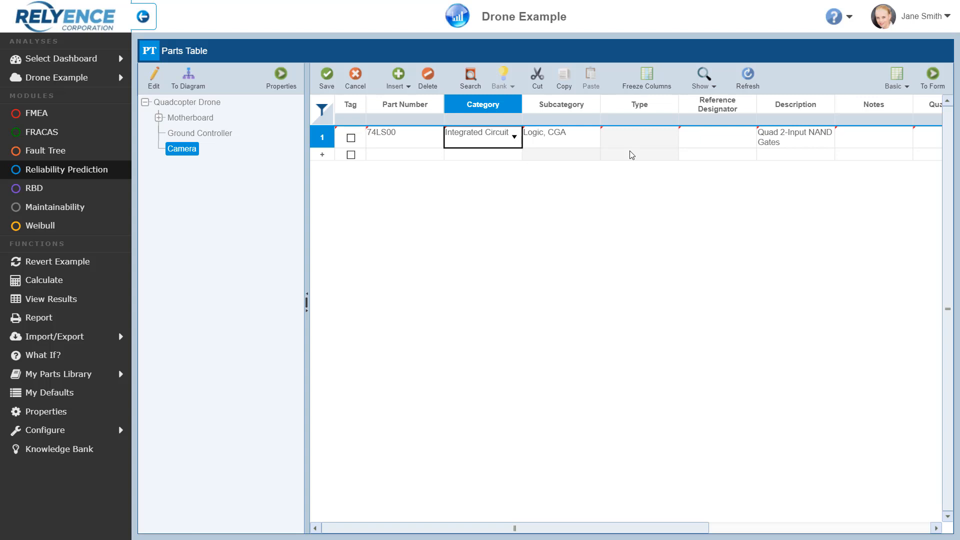
mouse_move(584, 146)
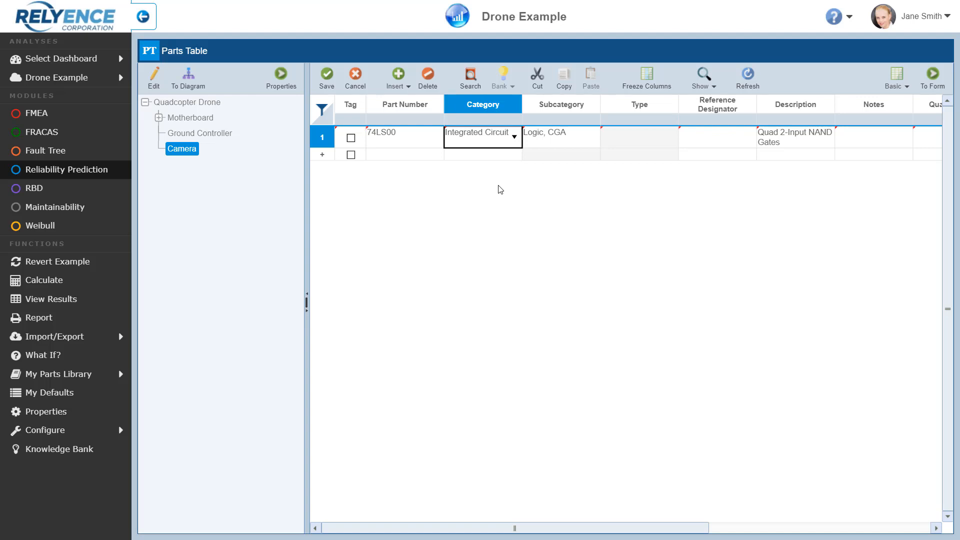
mouse_move(761, 198)
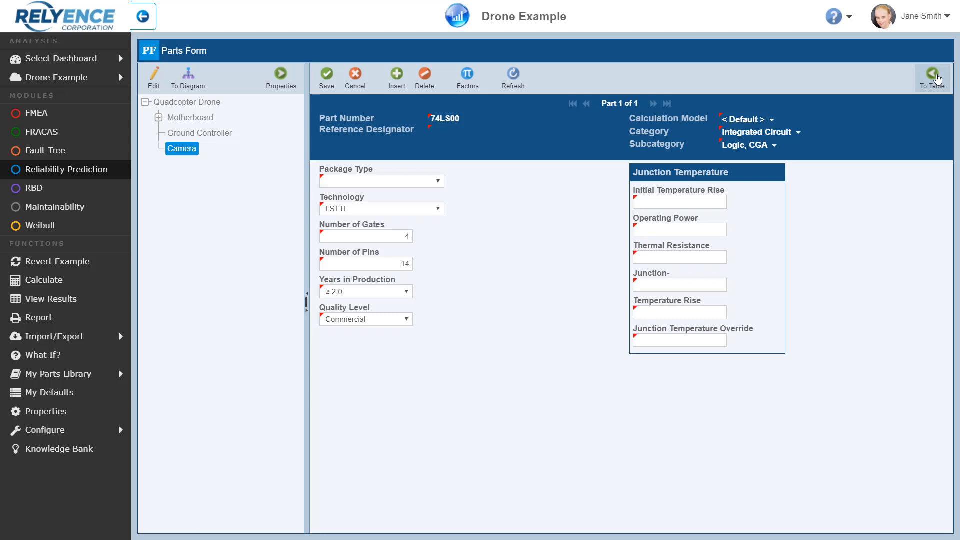
mouse_move(566, 175)
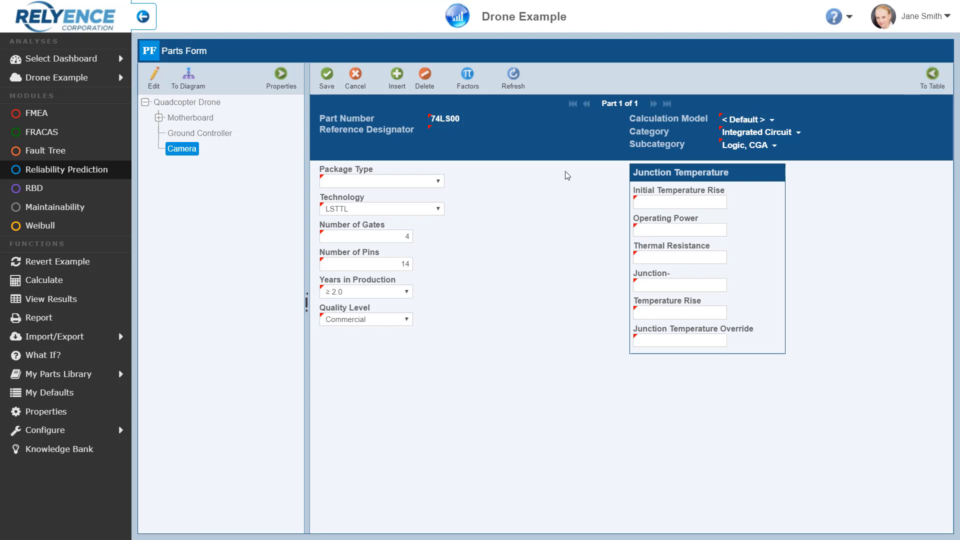
mouse_move(470, 287)
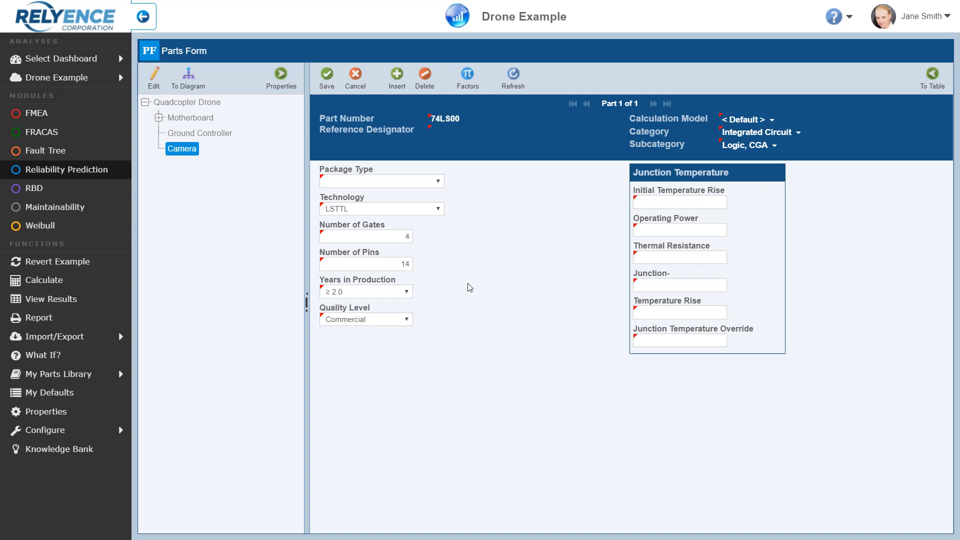
mouse_move(458, 210)
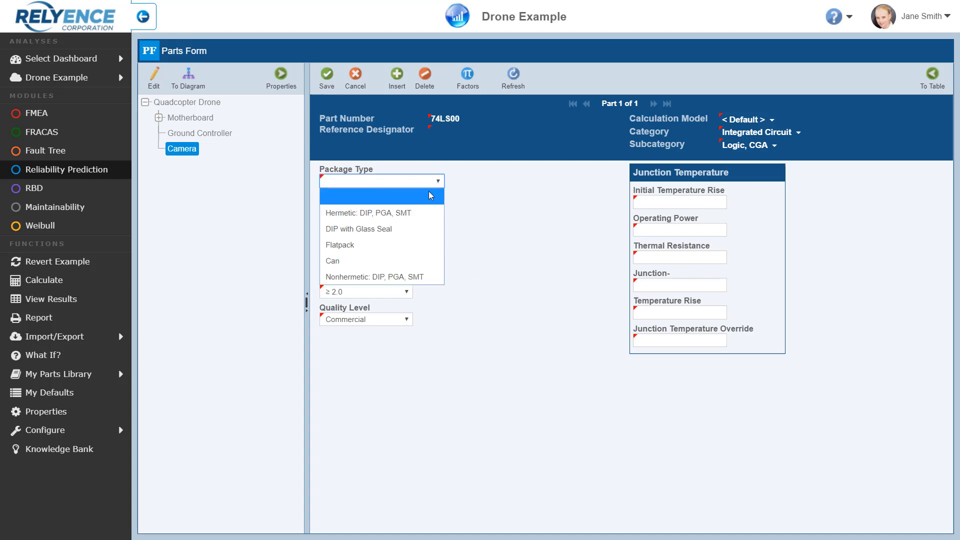
mouse_move(410, 213)
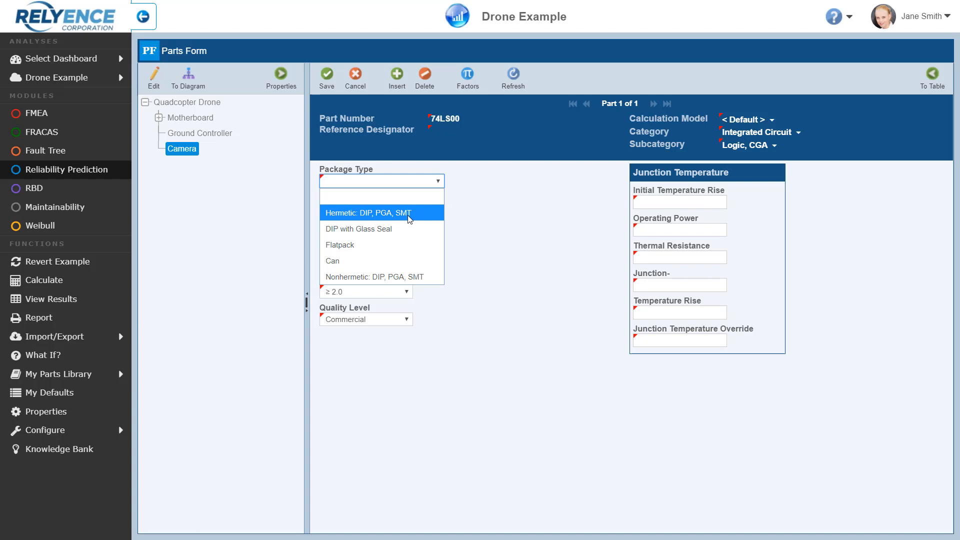
Step: Set part 74LS00's package type to Hermetic: DIP, PGA, SMT and temperature rise to 5
left_click(370, 213)
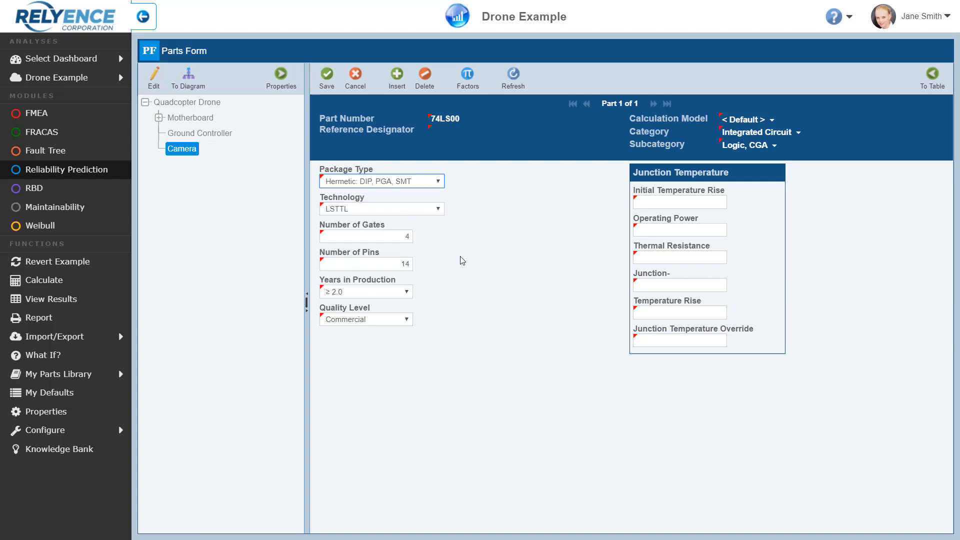
left_click(680, 312)
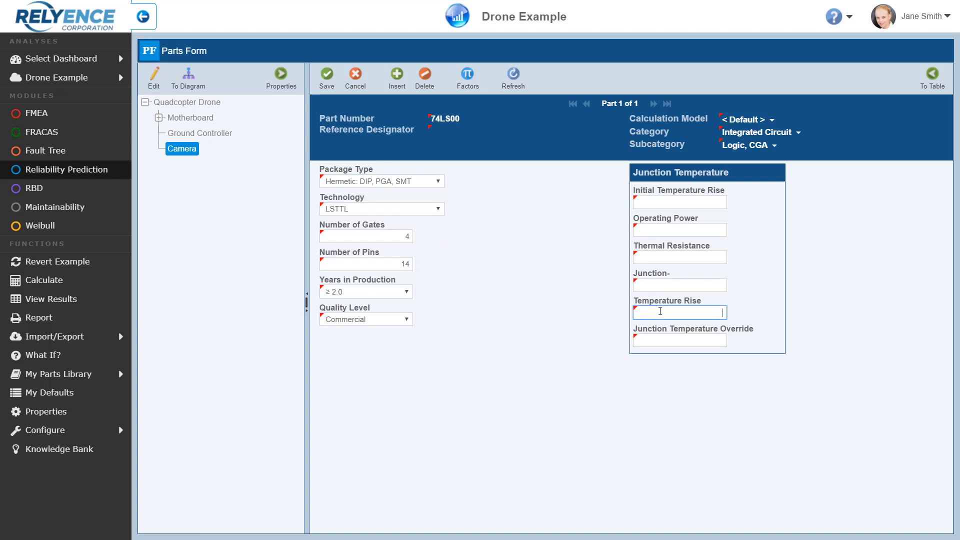
type("5")
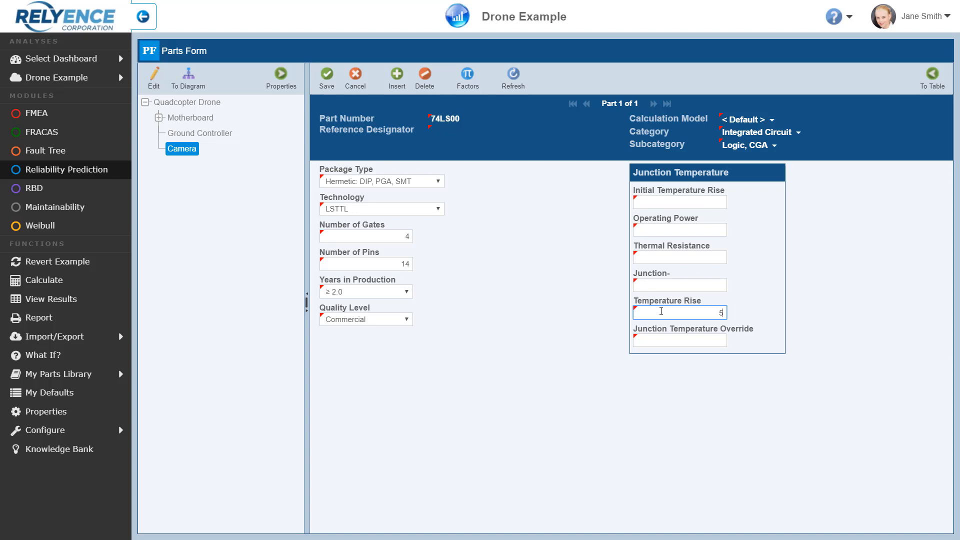
mouse_move(644, 288)
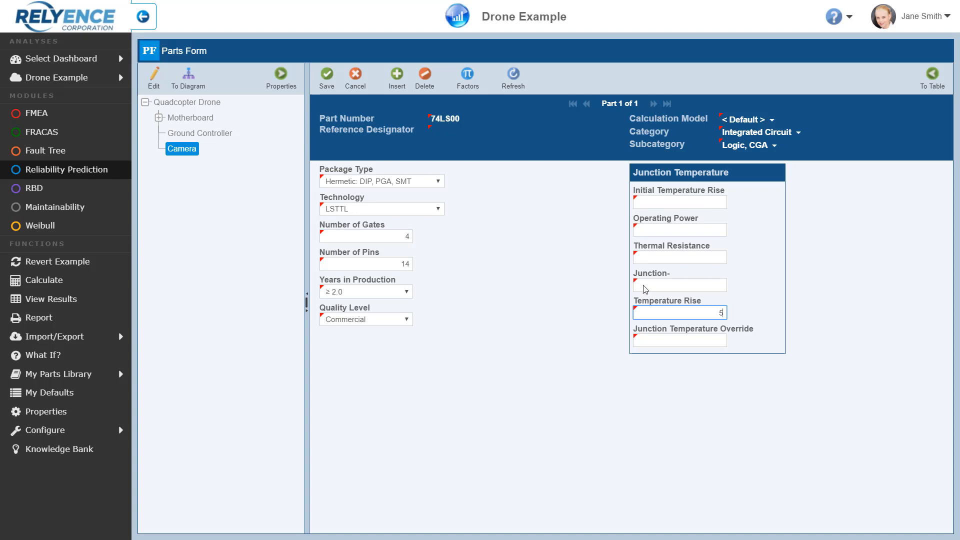
mouse_move(531, 212)
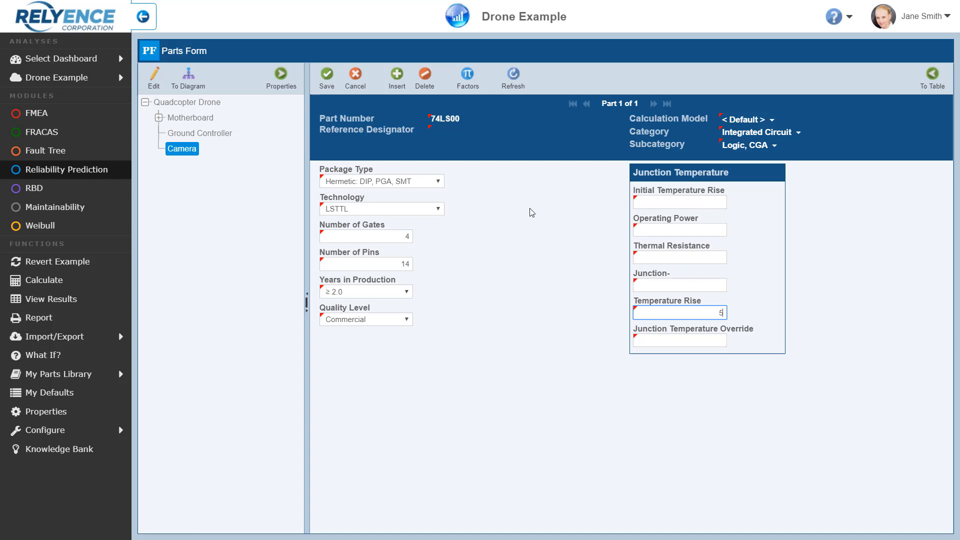
mouse_move(342, 115)
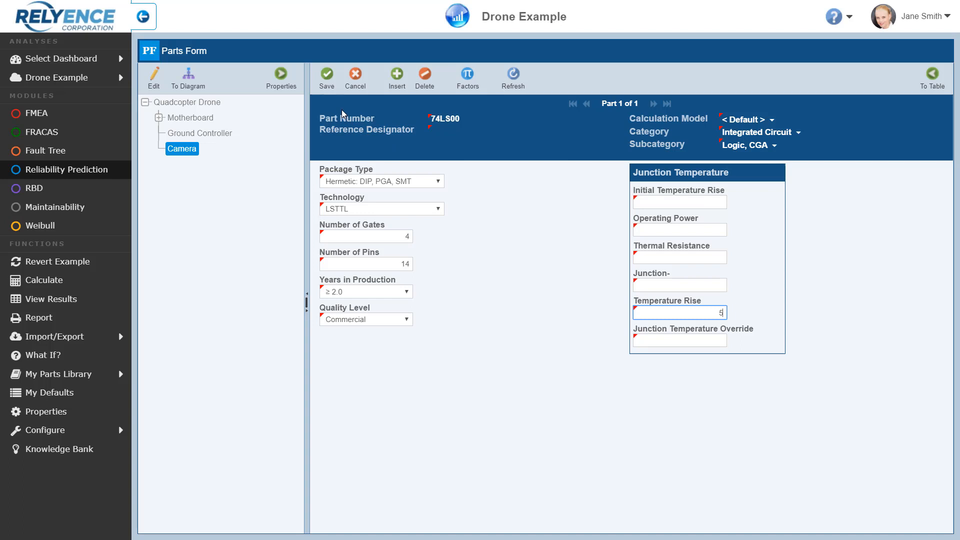
Step: Save the updated package type and temperature rise for part 74LS00
left_click(327, 74)
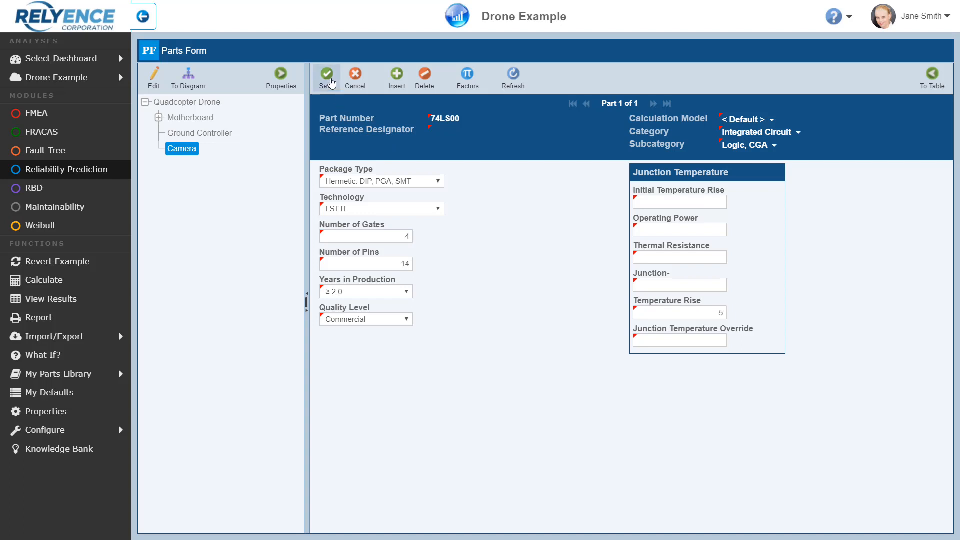
left_click(327, 74)
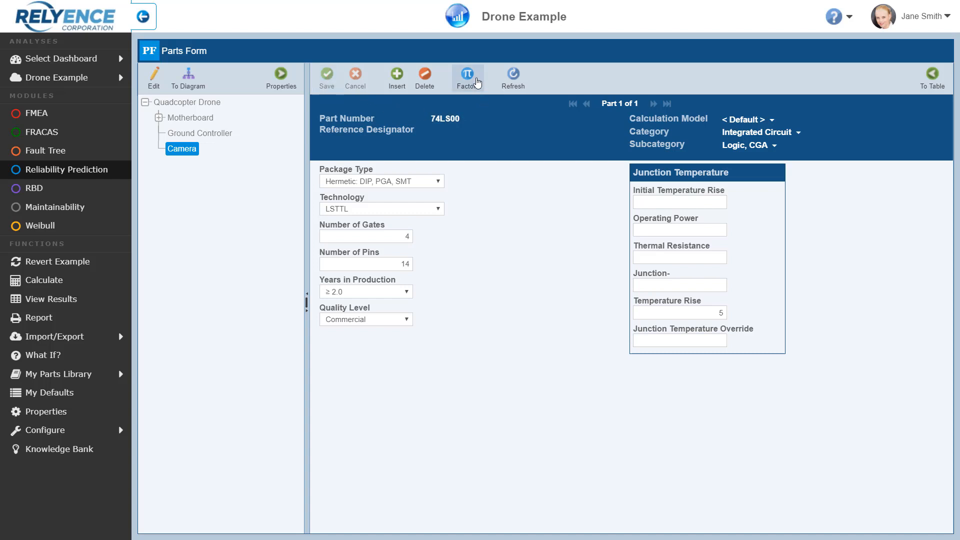
left_click(469, 74)
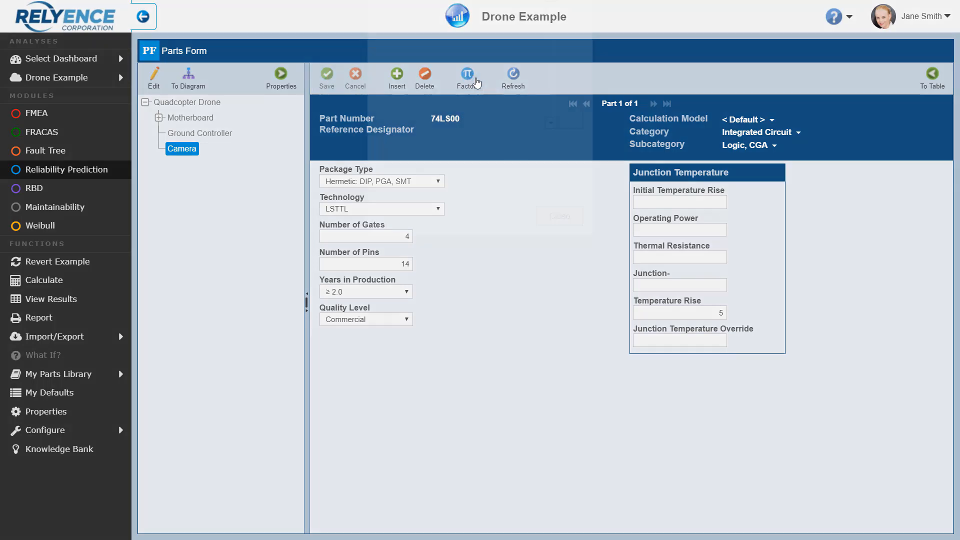
left_click(468, 73)
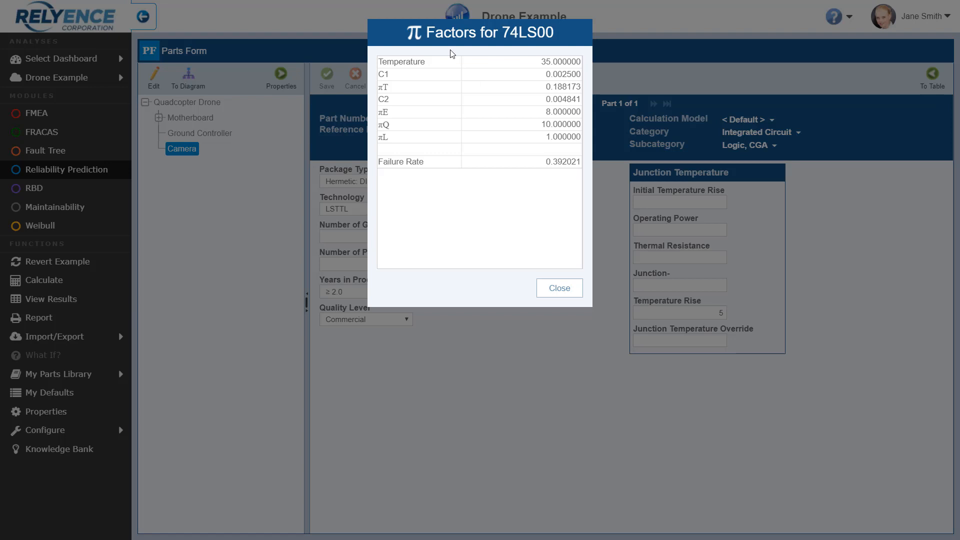
mouse_move(449, 58)
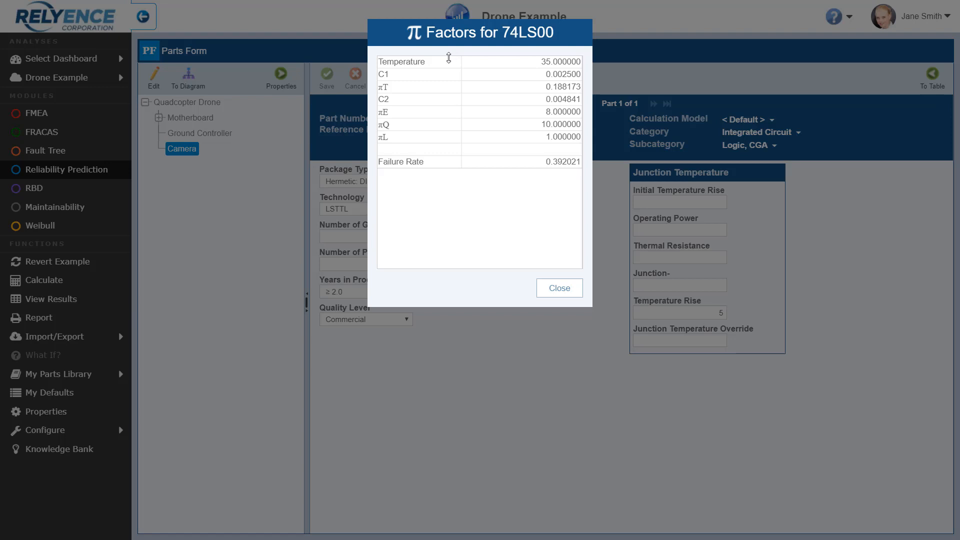
mouse_move(412, 129)
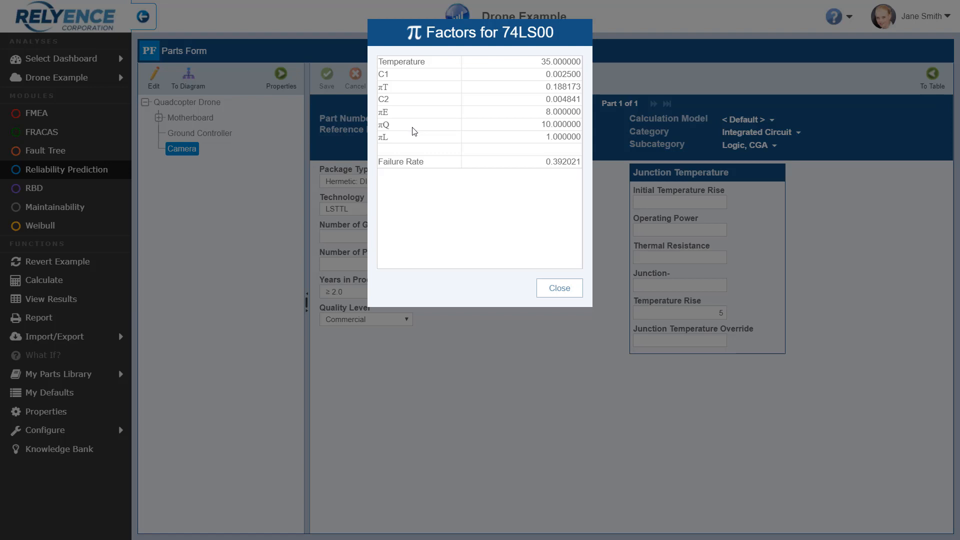
mouse_move(546, 286)
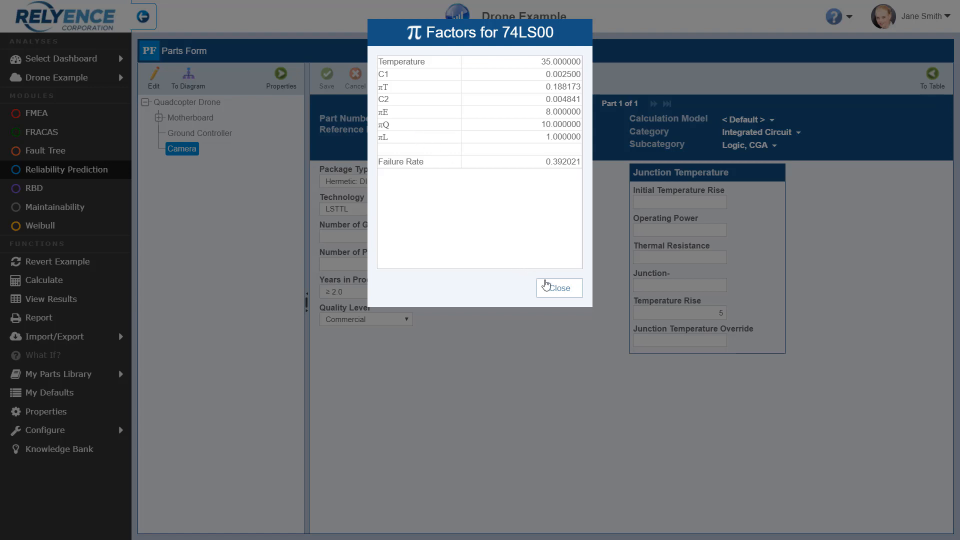
left_click(559, 288)
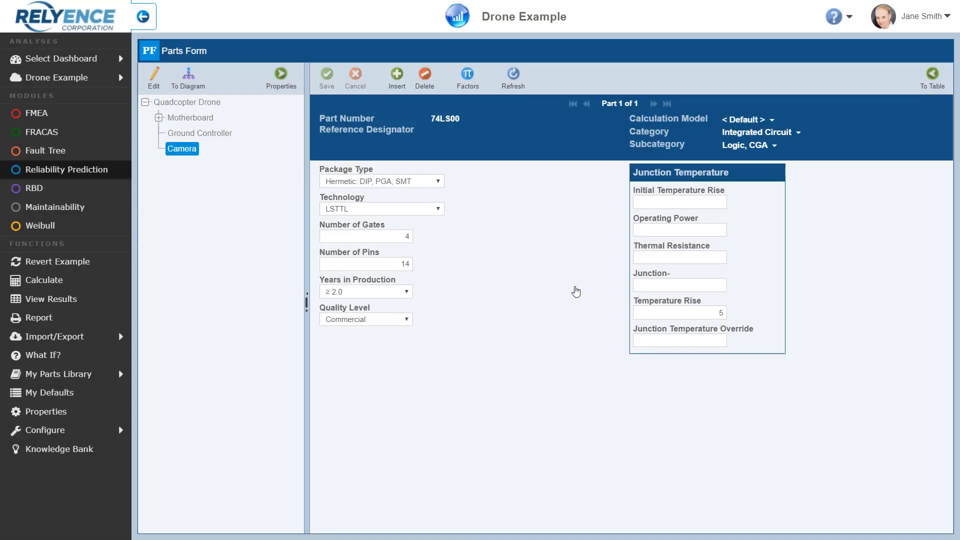
mouse_move(577, 290)
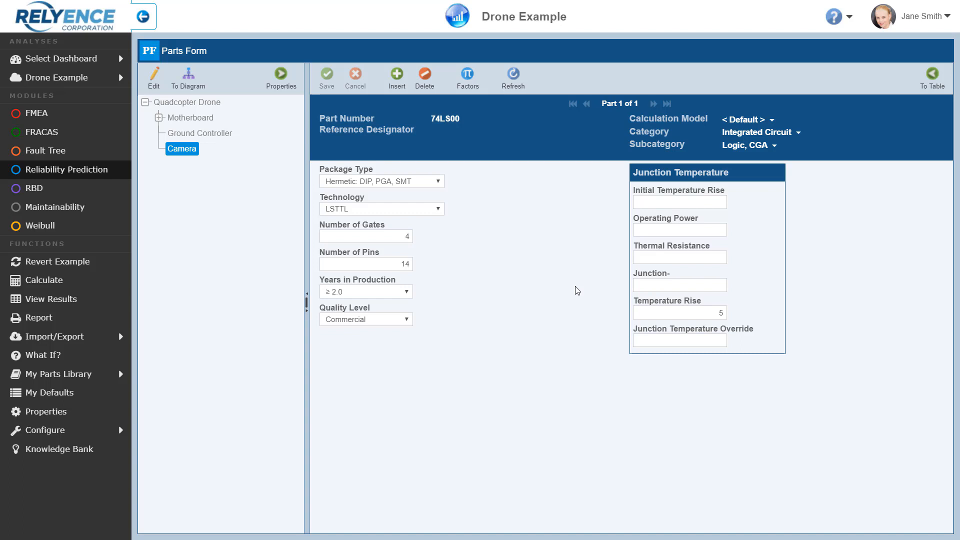
mouse_move(482, 232)
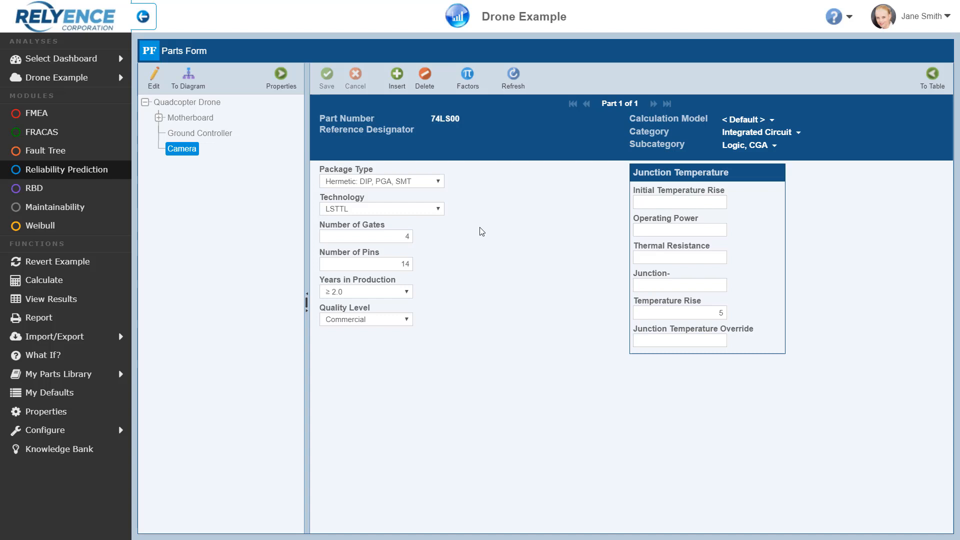
mouse_move(575, 240)
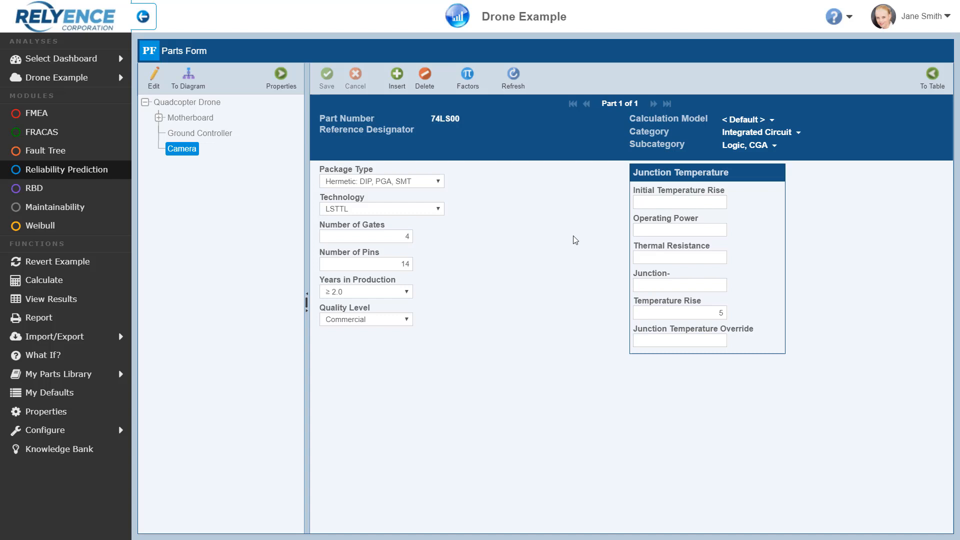
mouse_move(926, 121)
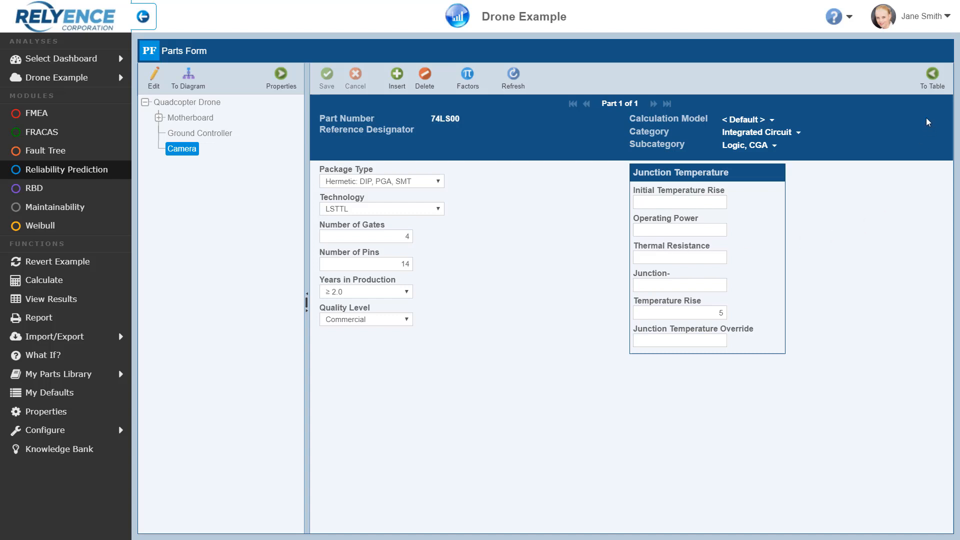
Step: Return from the 74LS00 parts form to the Camera parts table
left_click(932, 72)
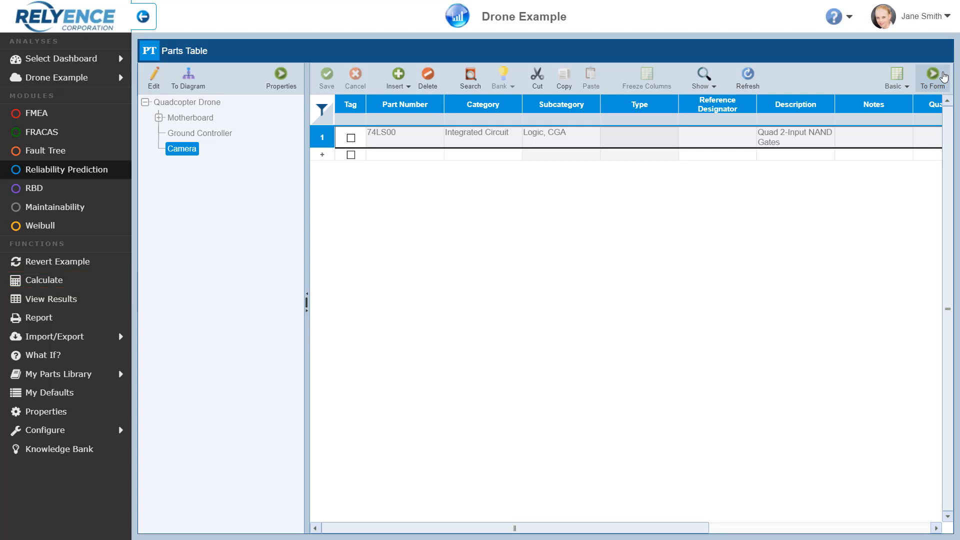
mouse_move(38, 318)
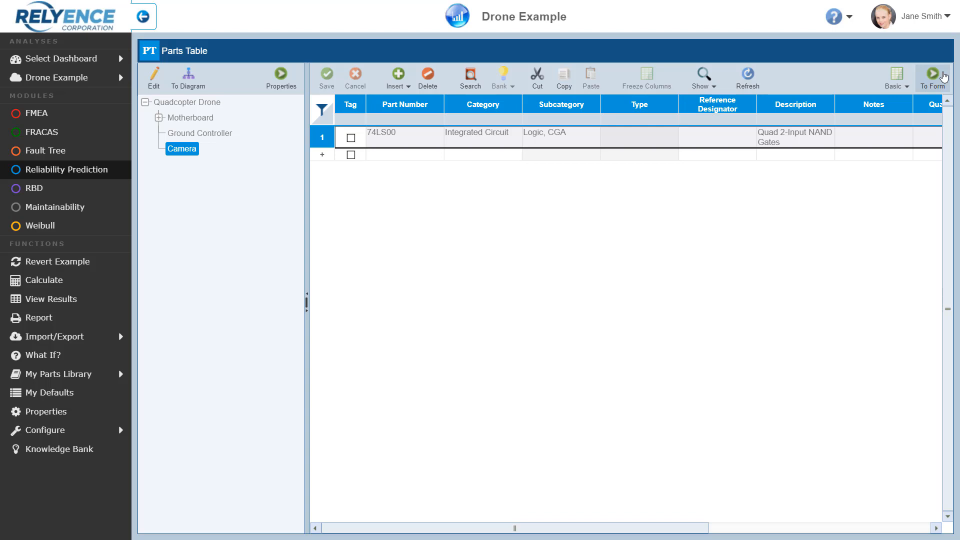
left_click(932, 72)
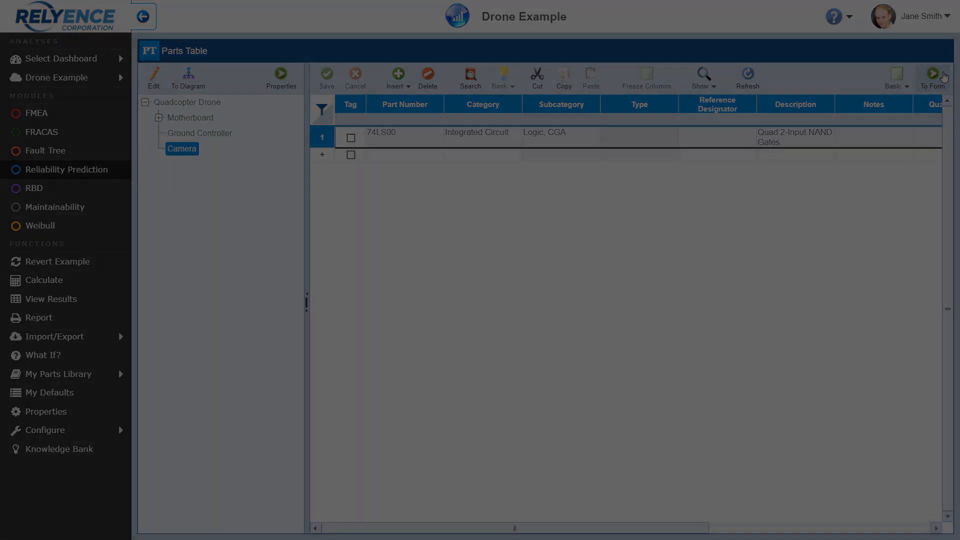